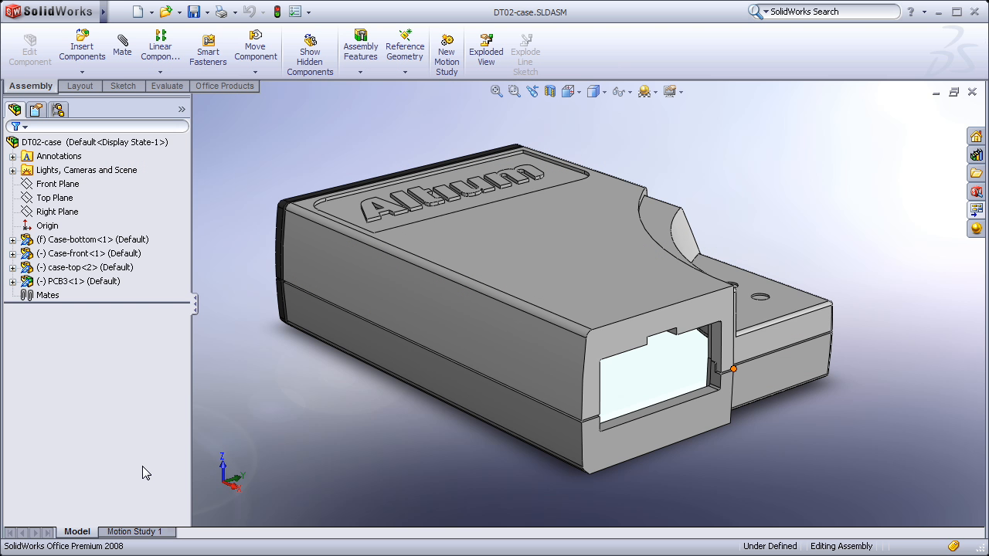
mouse_move(112, 315)
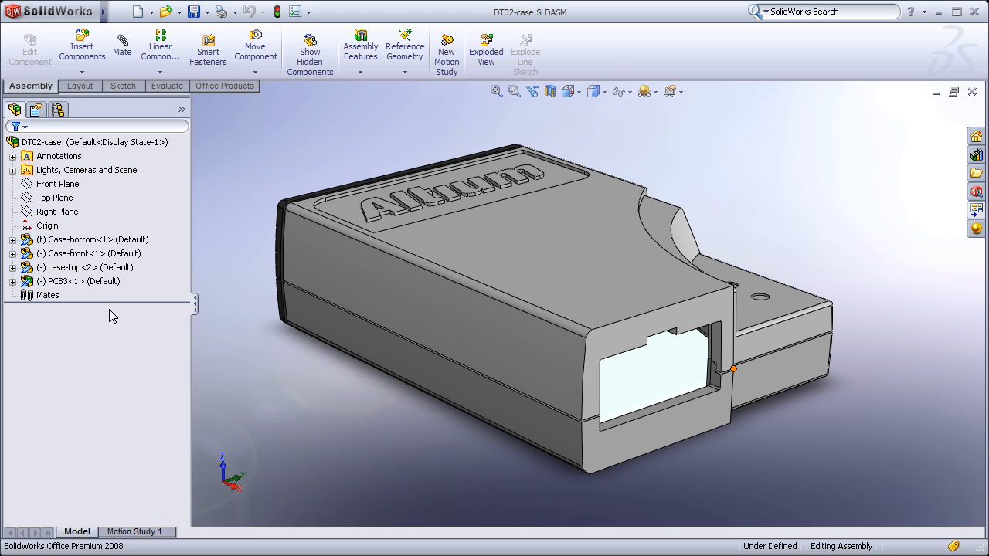
- Isolate the PCB3 board component, then return to the full case assembly view
right_click(81, 280)
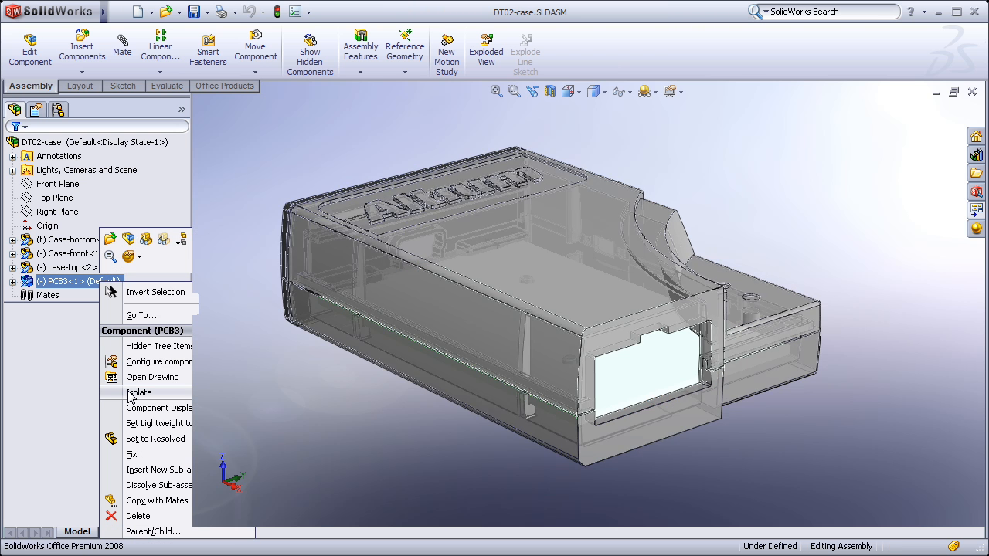
left_click(140, 393)
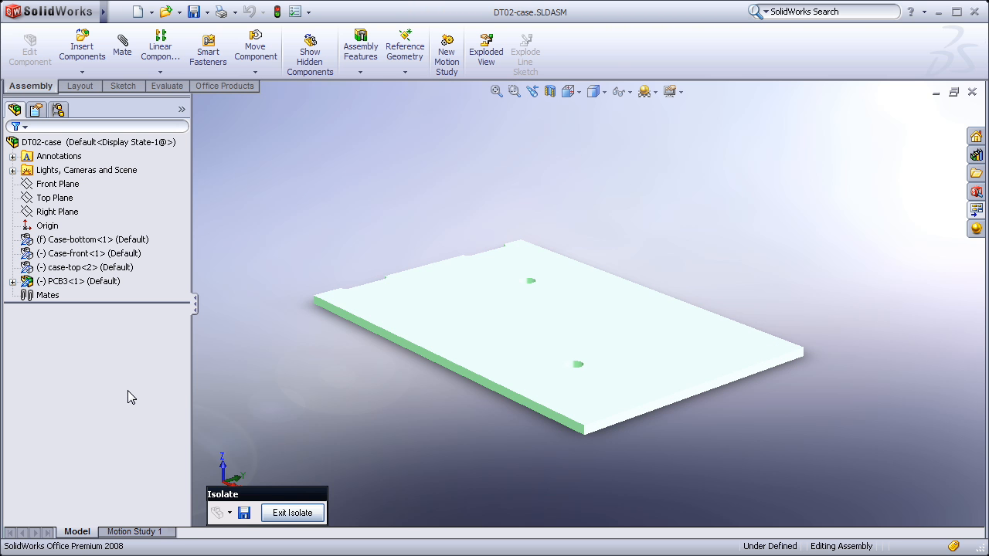
left_click(292, 512)
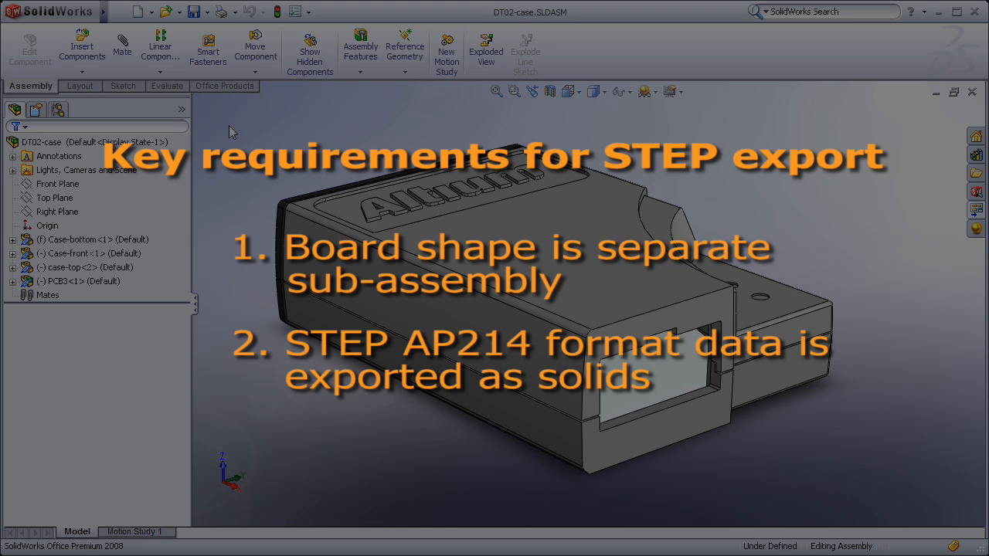
- Save the assembly as STEP AP214 solid geometry, overwriting DT02-case.STEP
left_click(197, 11)
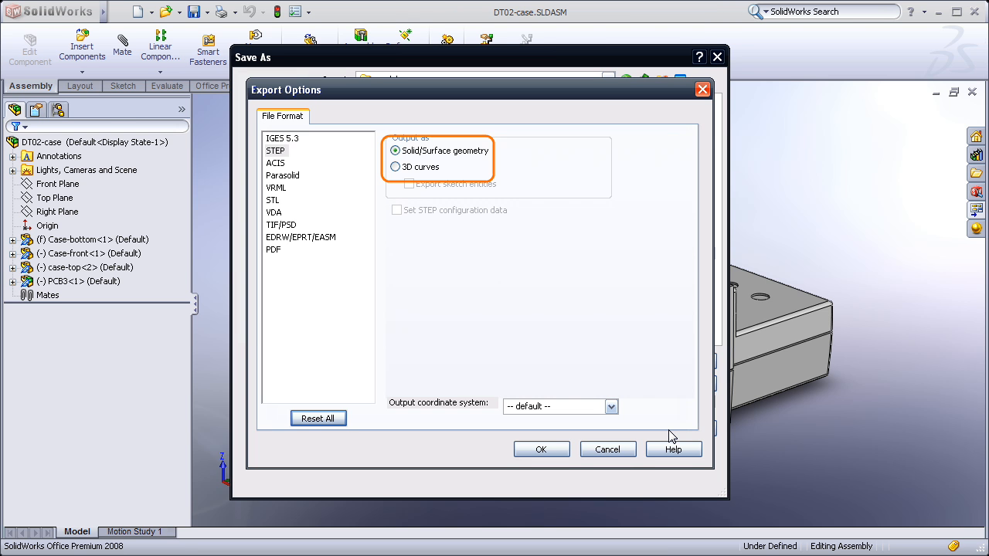
left_click(396, 151)
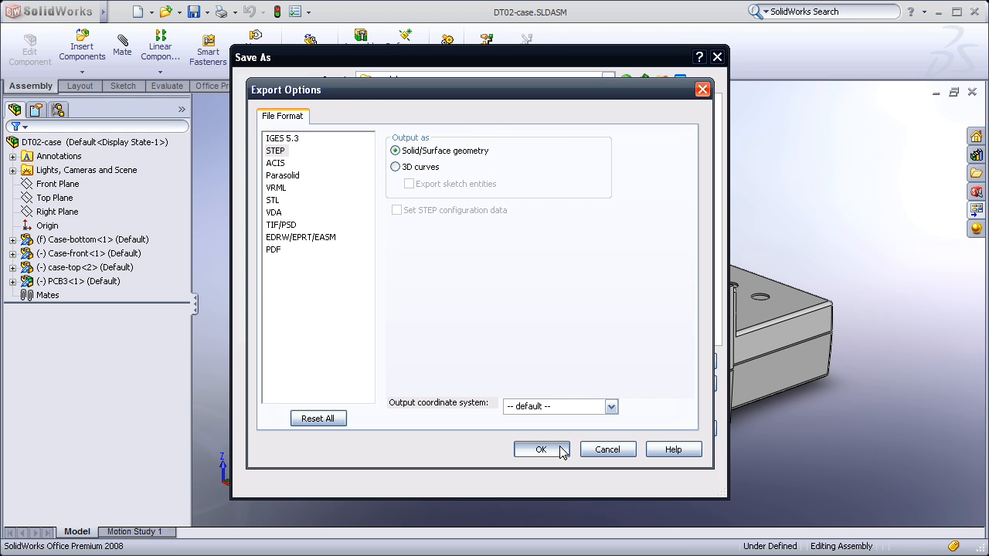
left_click(541, 449)
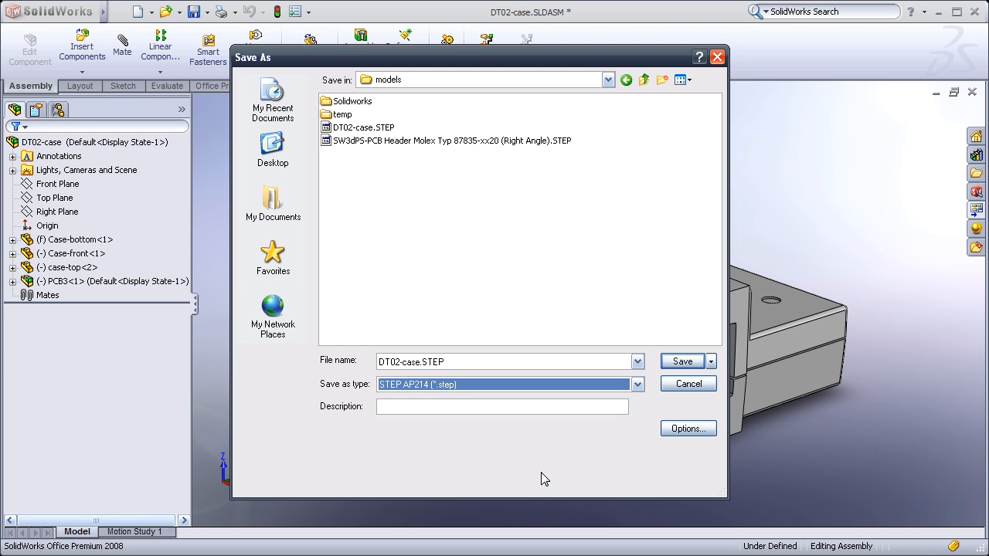
left_click(682, 361)
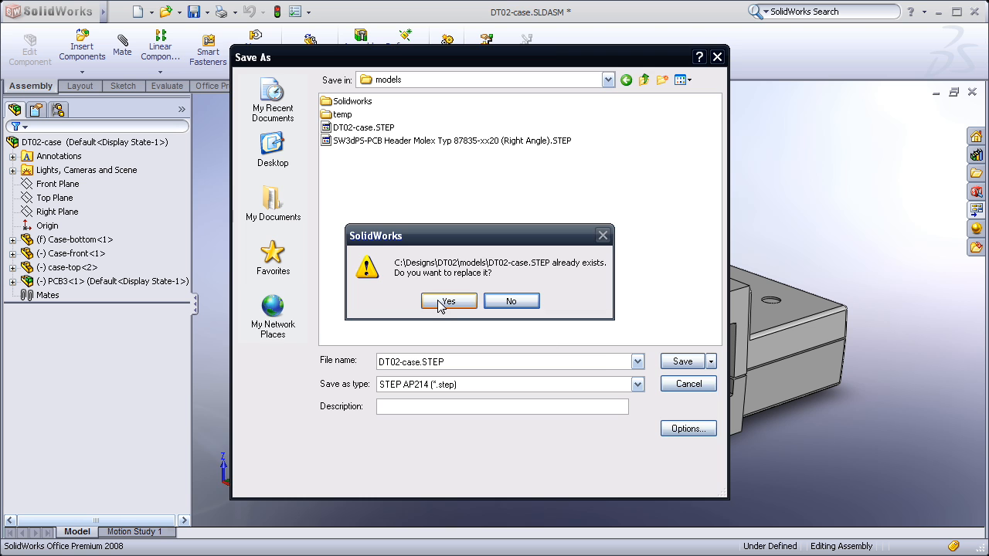
left_click(448, 301)
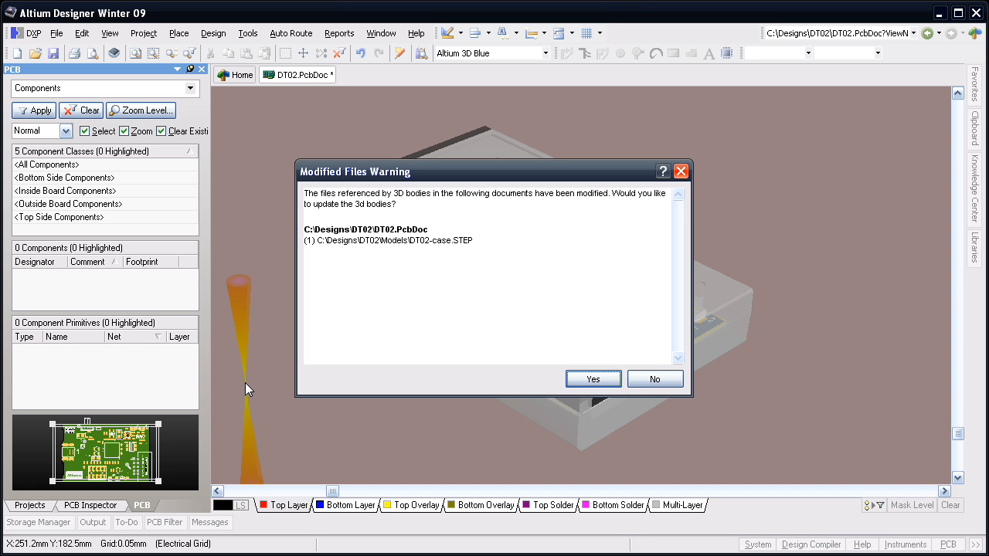
mouse_move(323, 377)
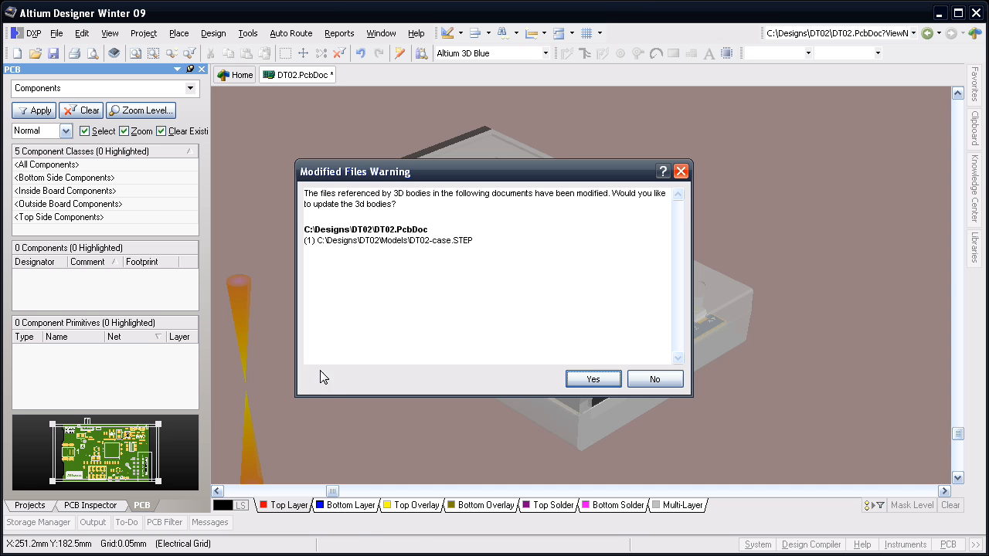
- Accept updating the 3D bodies from the changed STEP and toggle Case-front visibility
left_click(593, 379)
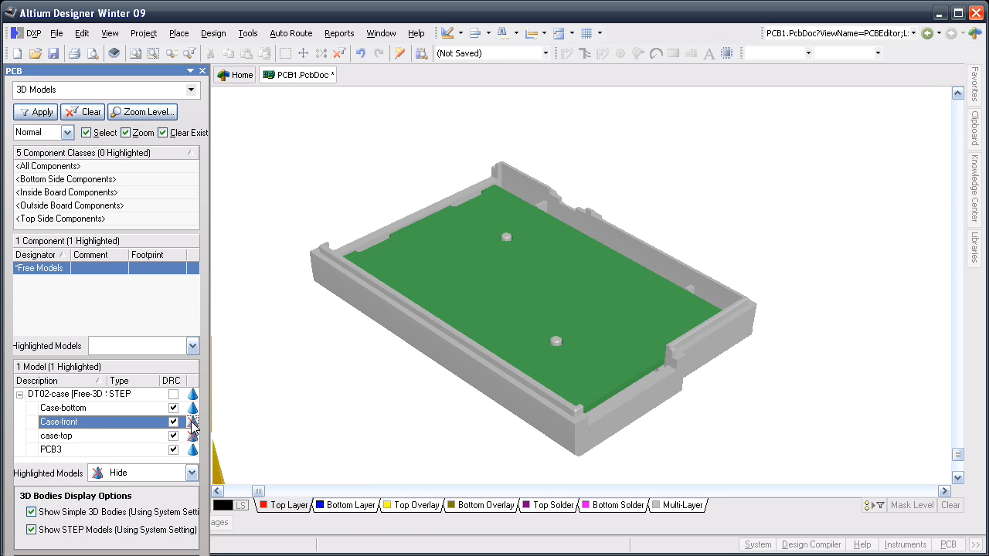
left_click(173, 422)
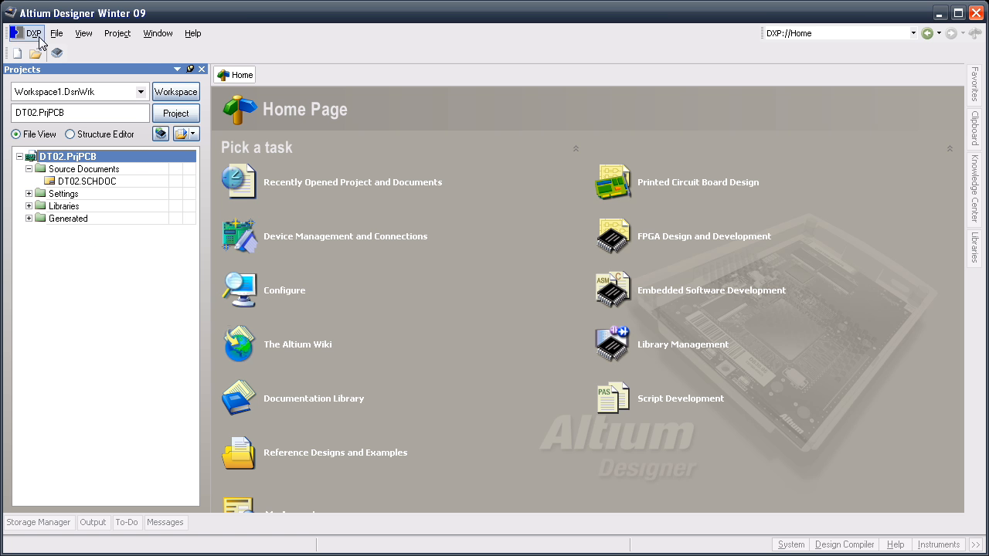
- Add the relative \Models folder to the PCB Editor model search paths and confirm Preferences
left_click(33, 32)
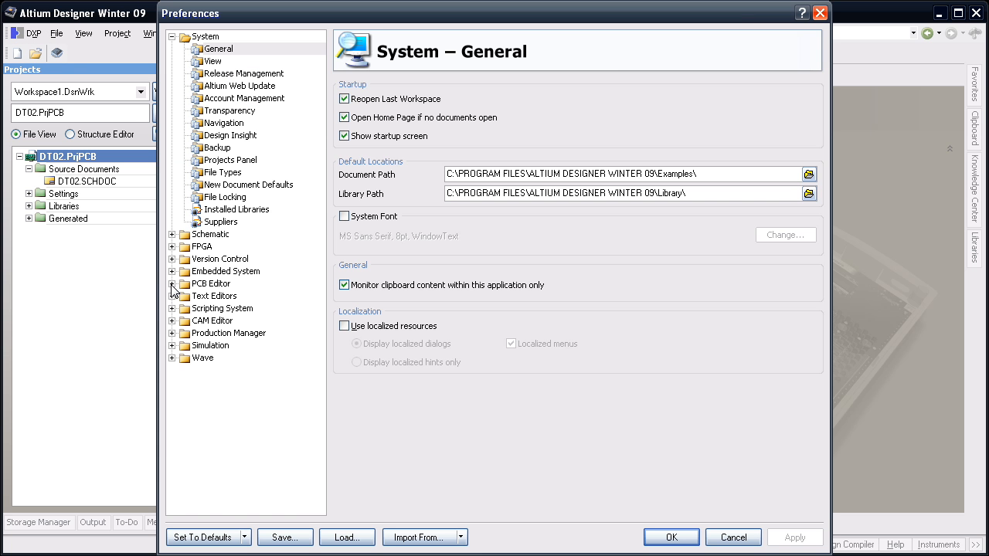
left_click(217, 444)
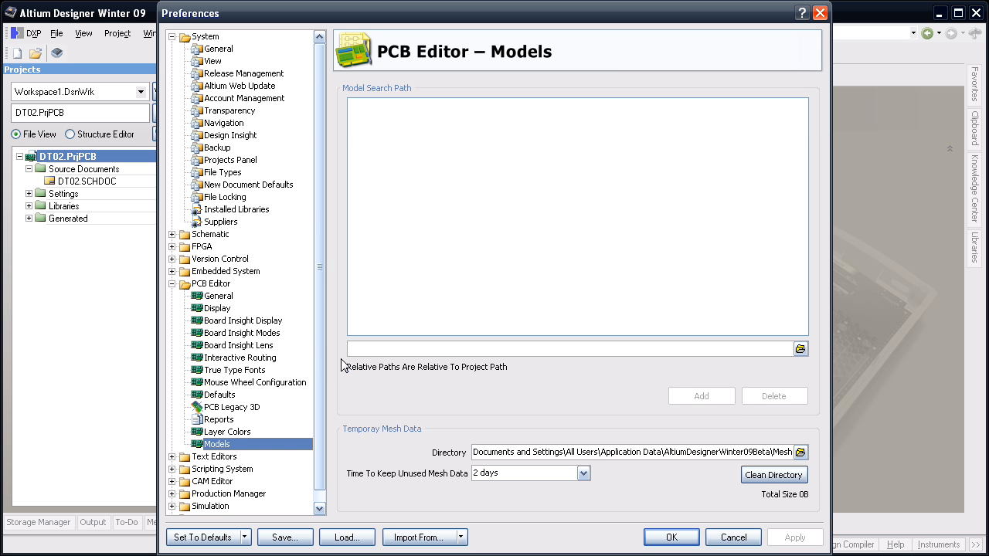
type("\\")
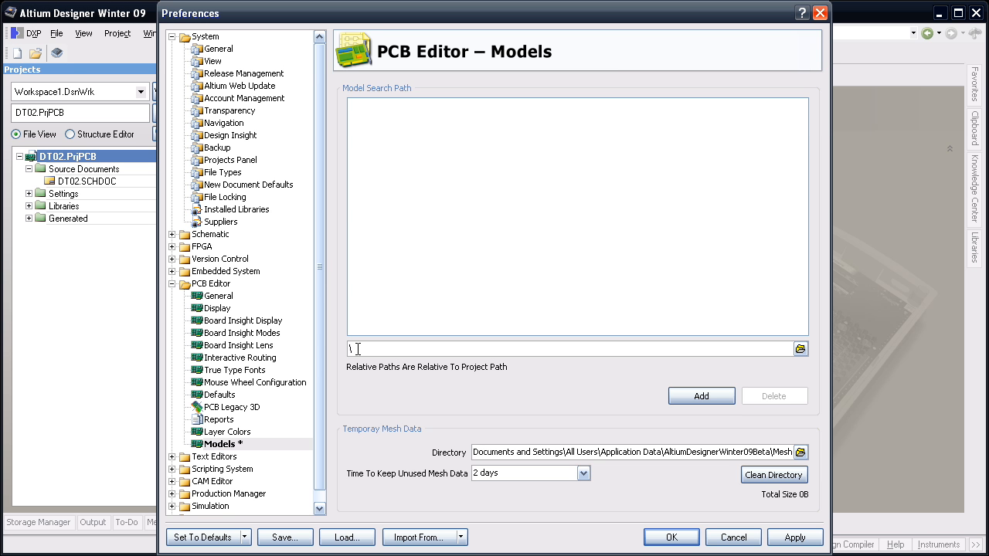
type("Models")
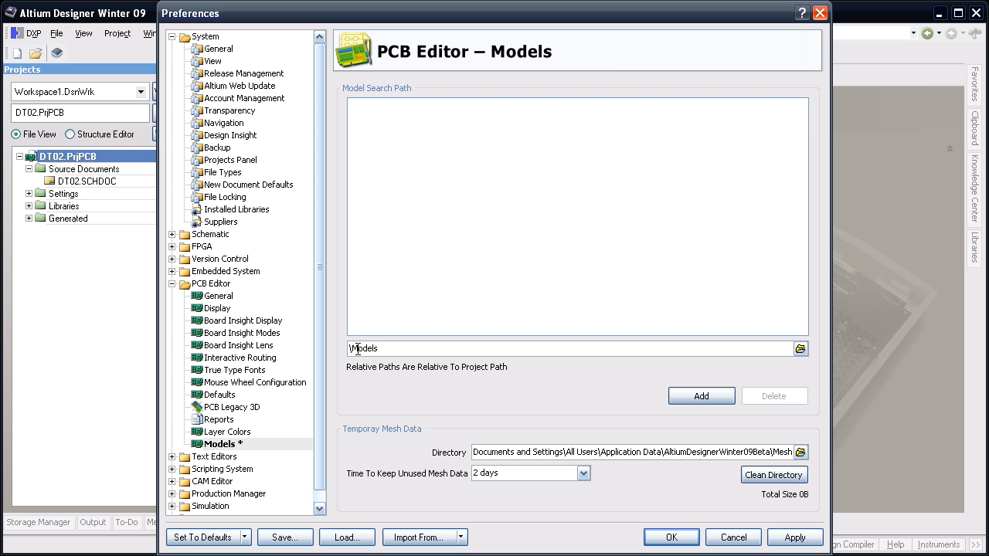
left_click(700, 395)
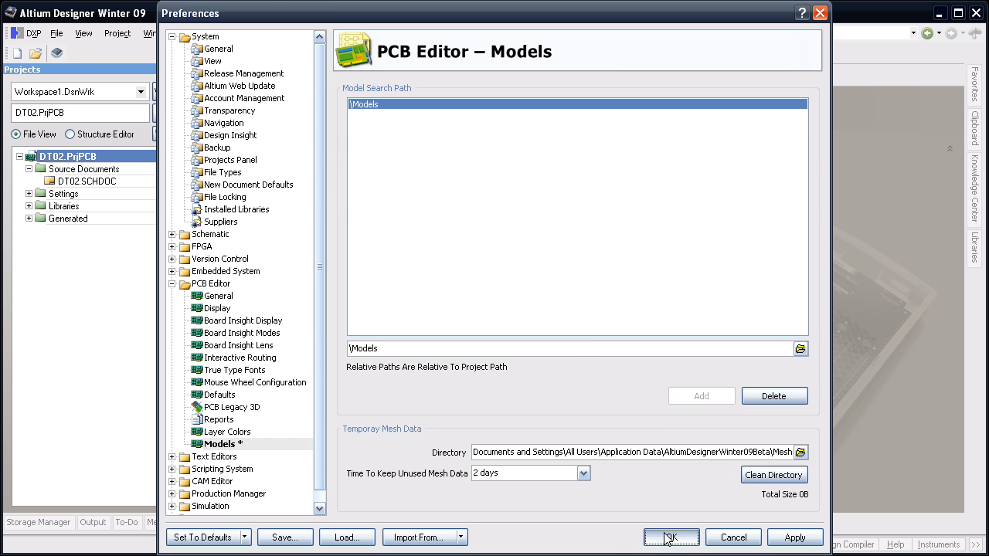
left_click(671, 537)
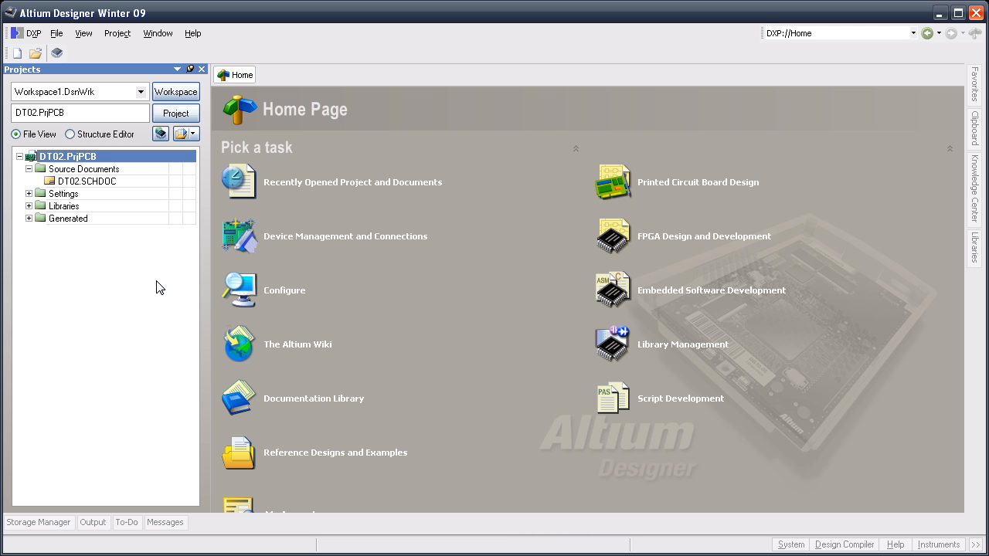
- Create a new PCB in 3D view and place a 3D body linked to DT02-case.STEP
left_click(56, 33)
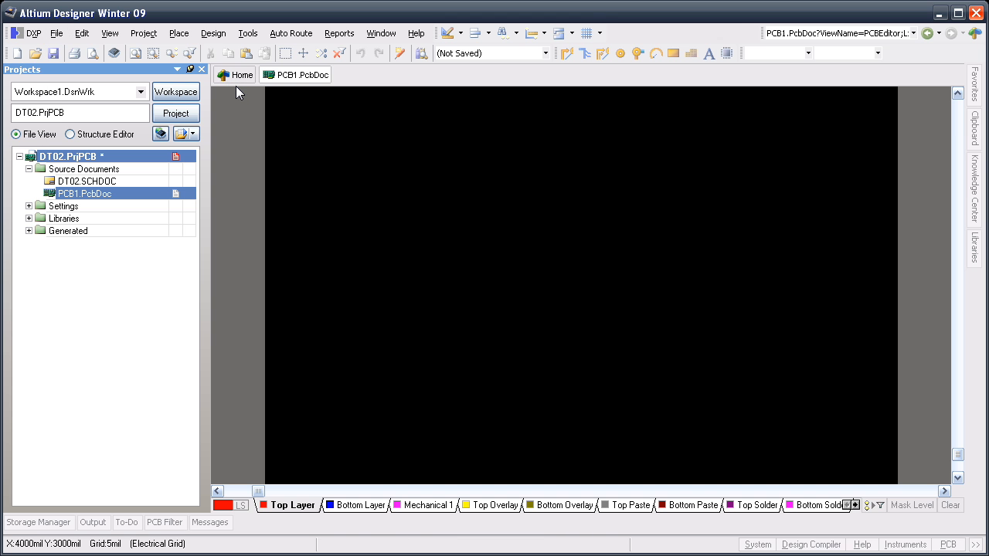
left_click(110, 32)
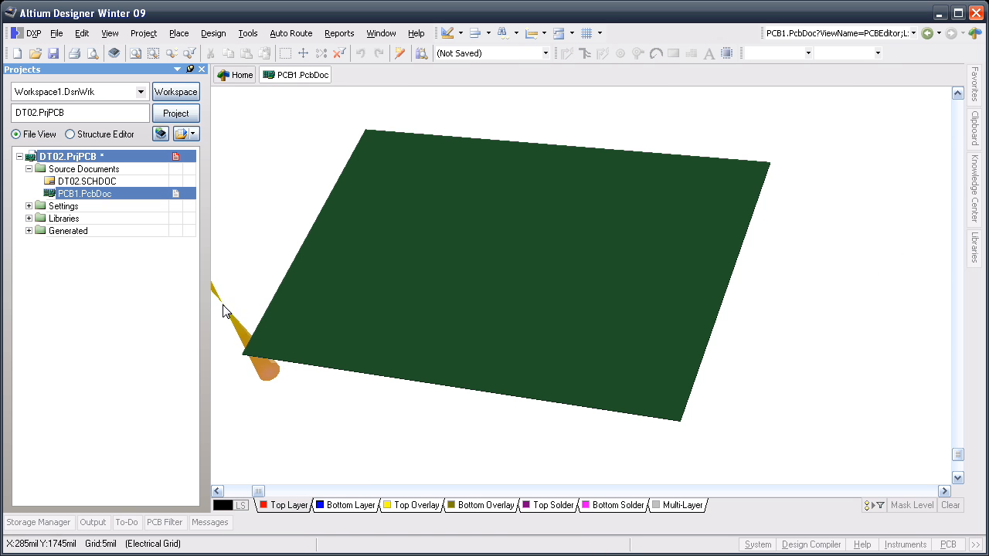
left_click(179, 33)
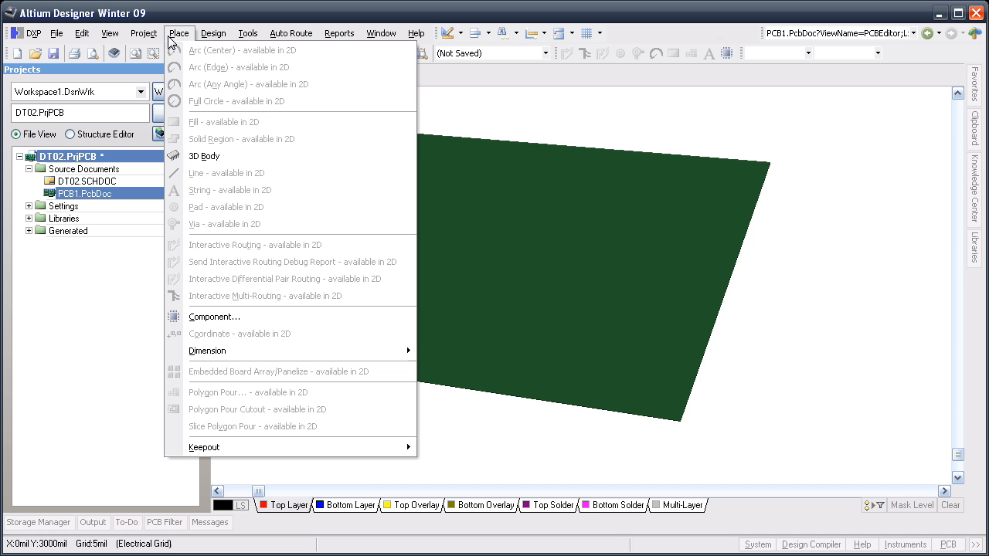
mouse_move(224, 160)
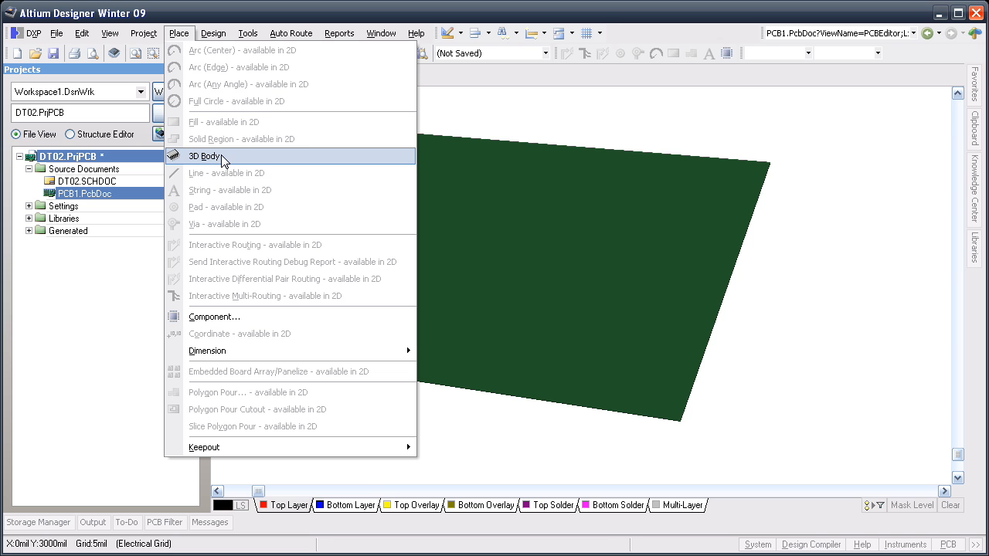
left_click(207, 156)
type("DT02-case")
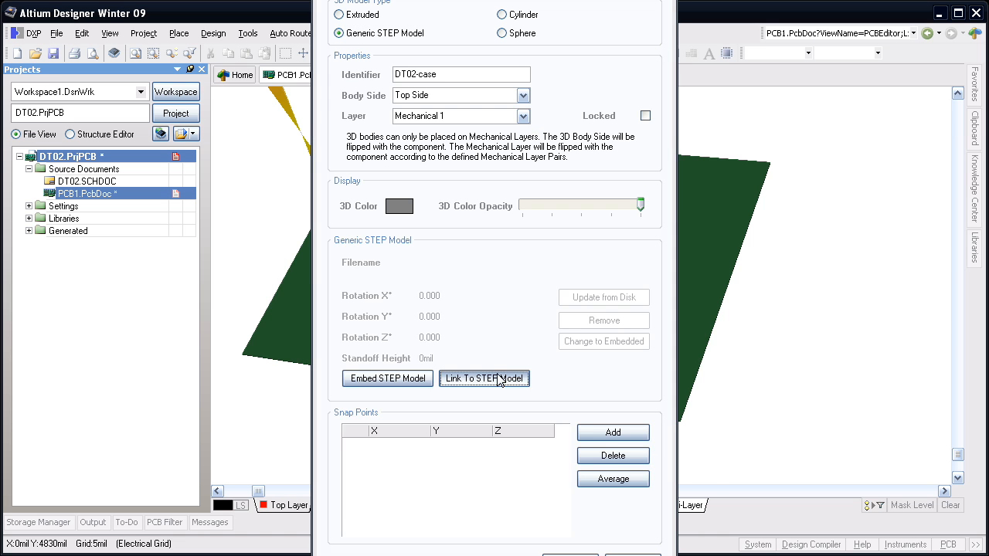
left_click(484, 378)
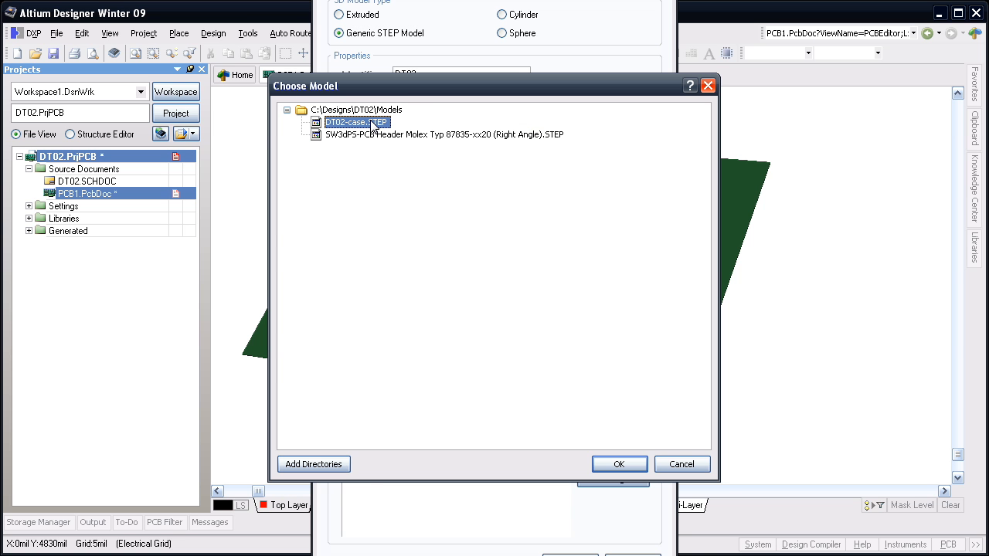
left_click(618, 464)
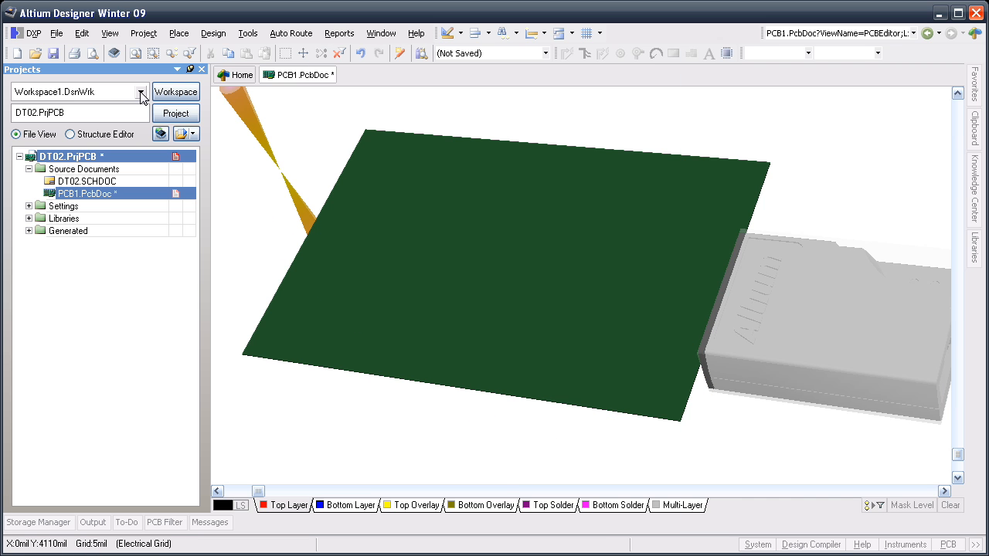
- List the free model's parts in the 3D Models panel and hide Case-front and Case-bottom
left_click(109, 33)
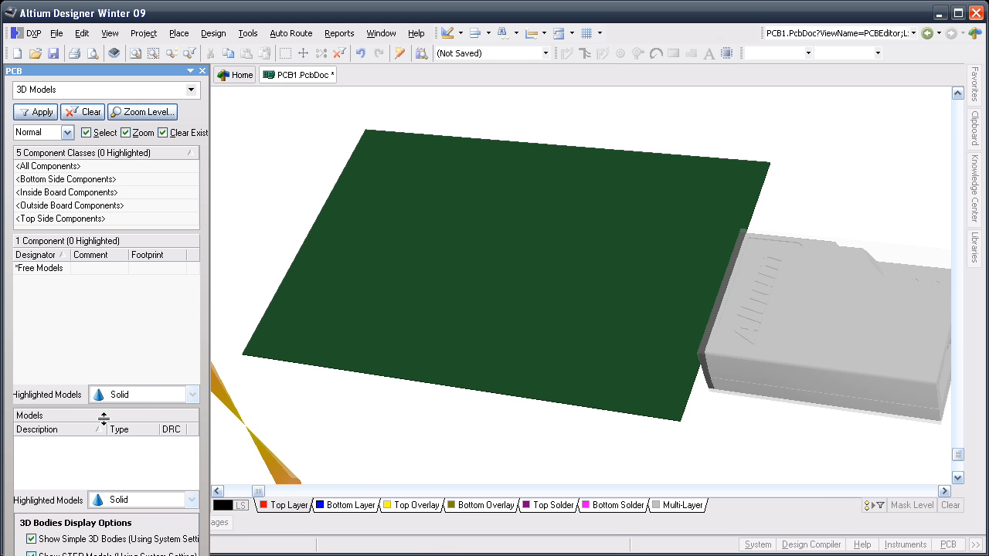
left_click(38, 268)
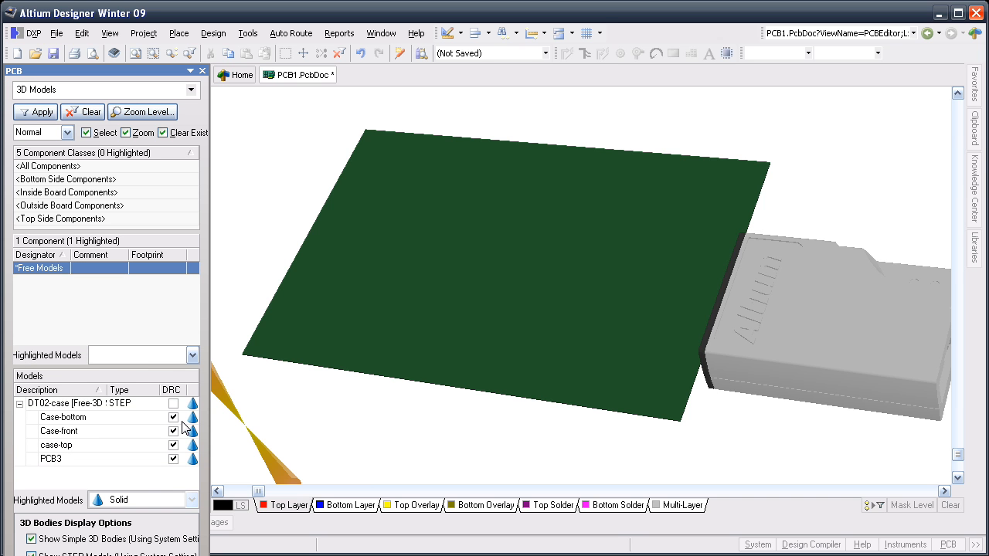
left_click(193, 445)
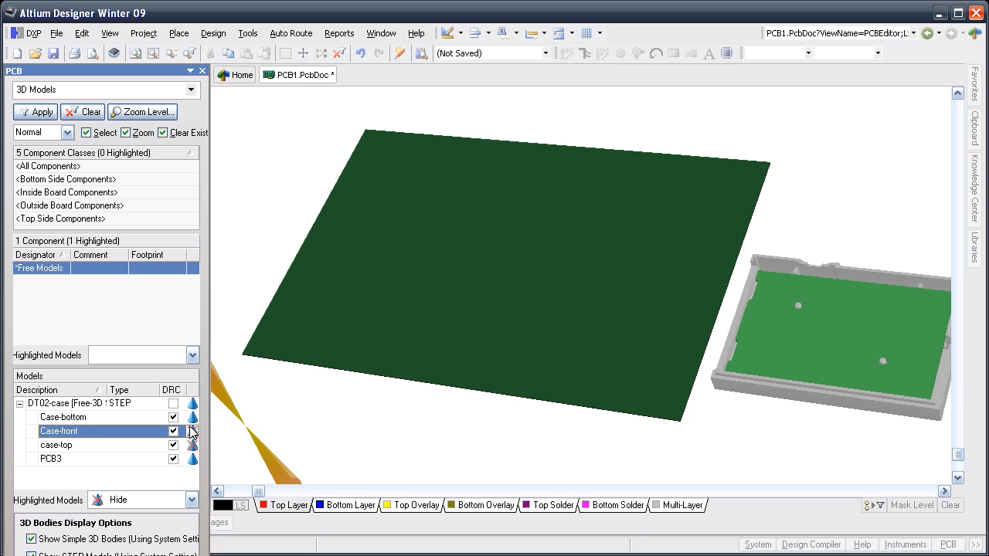
left_click(173, 430)
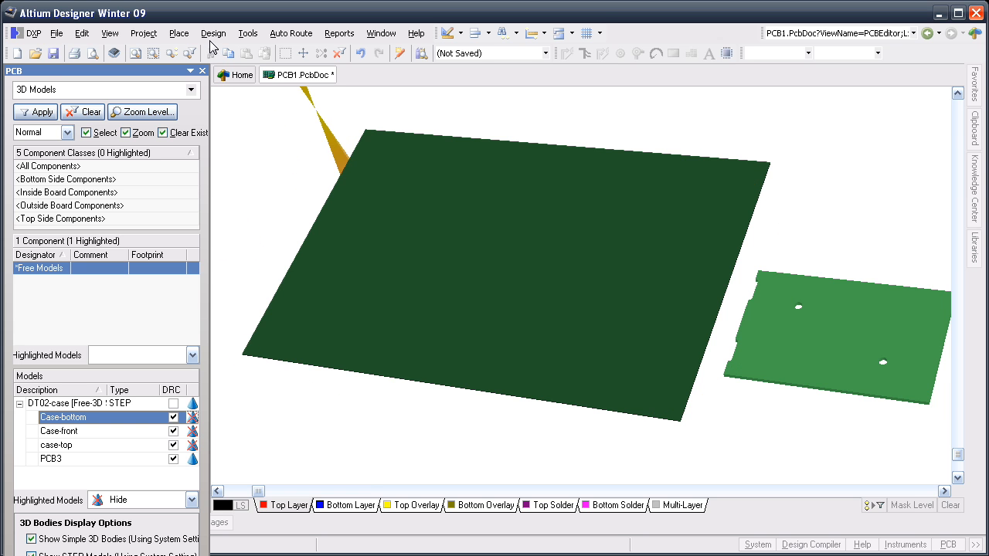
- Define the board shape from the PCB3 body's top face and dismiss the success dialog
left_click(213, 33)
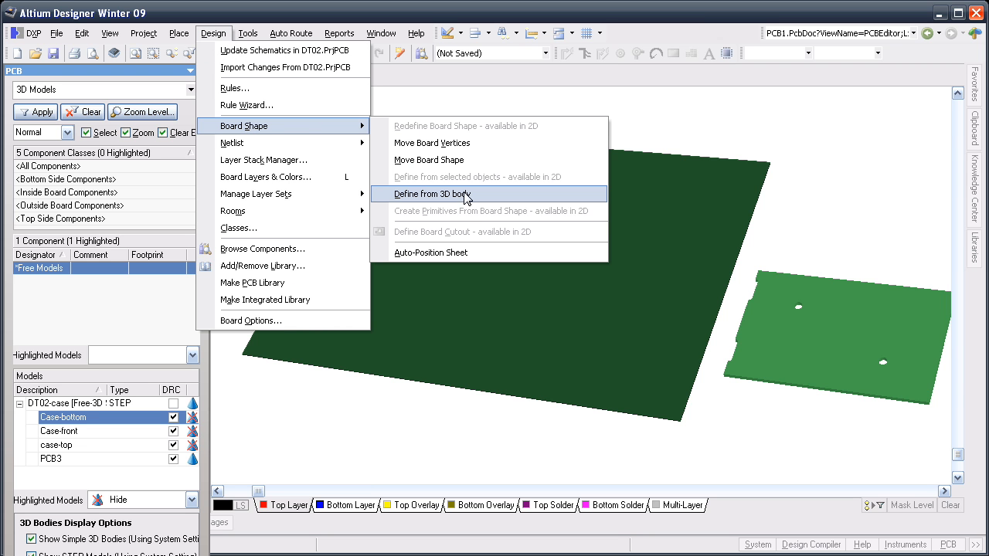
left_click(431, 193)
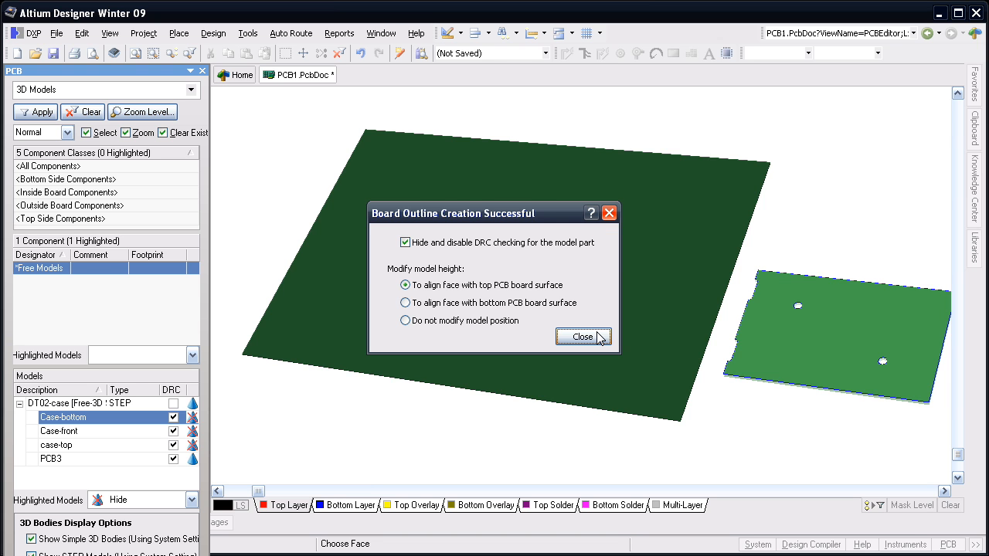
left_click(583, 336)
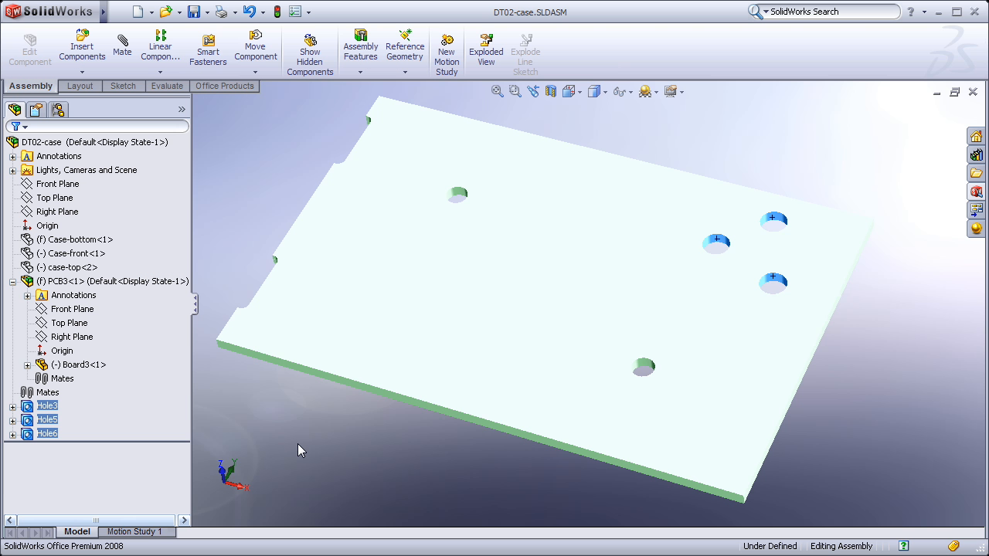
mouse_move(305, 449)
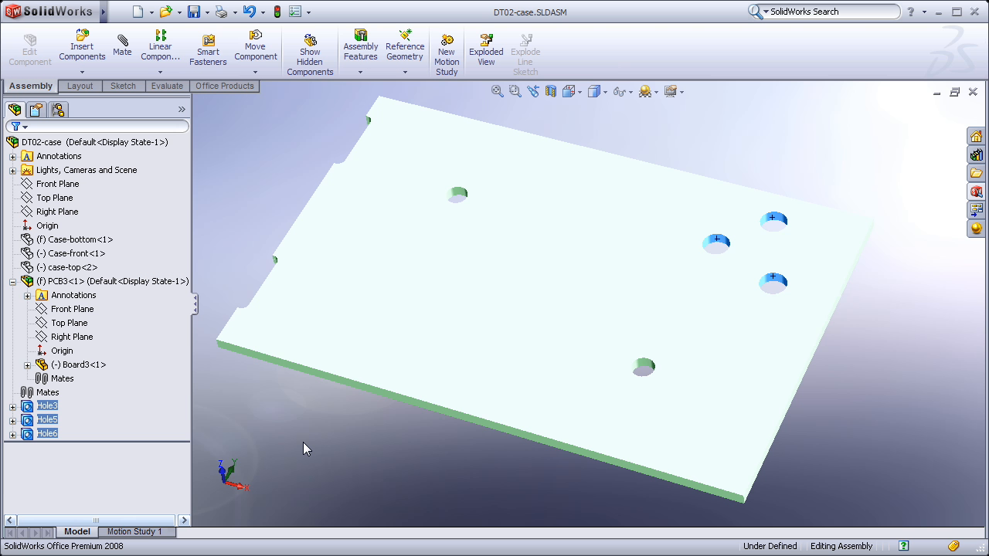
- Delete the three added hole features from the board, confirming the deletion
right_click(716, 242)
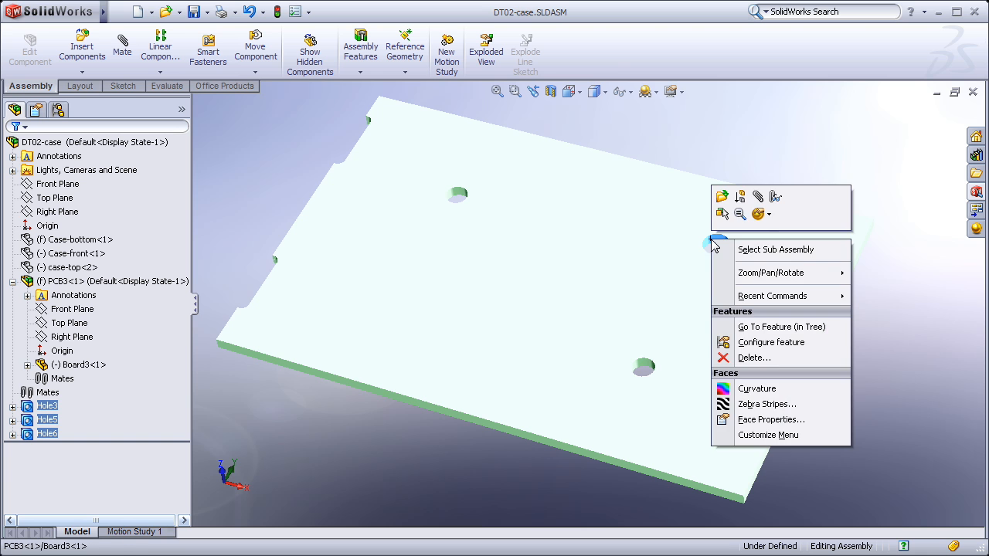
left_click(754, 357)
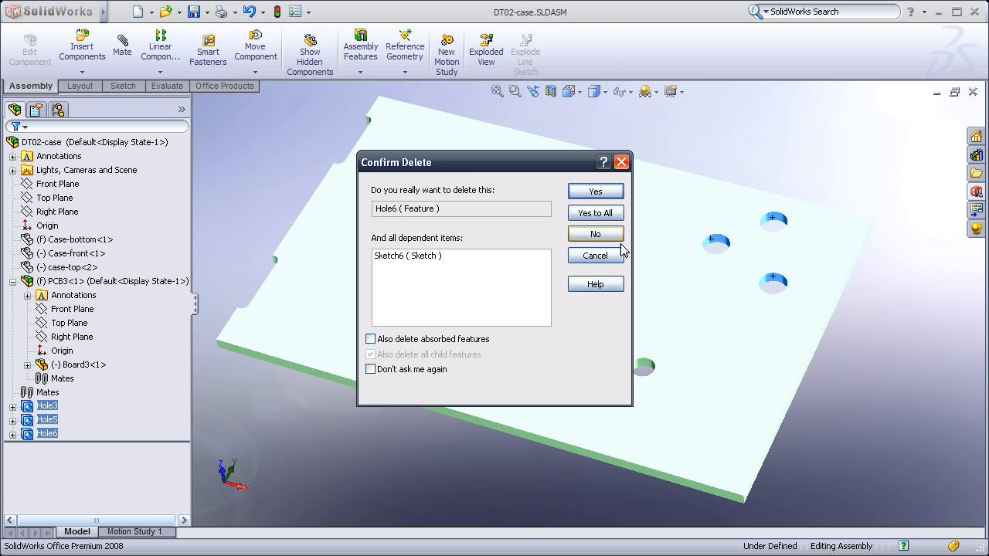
left_click(595, 191)
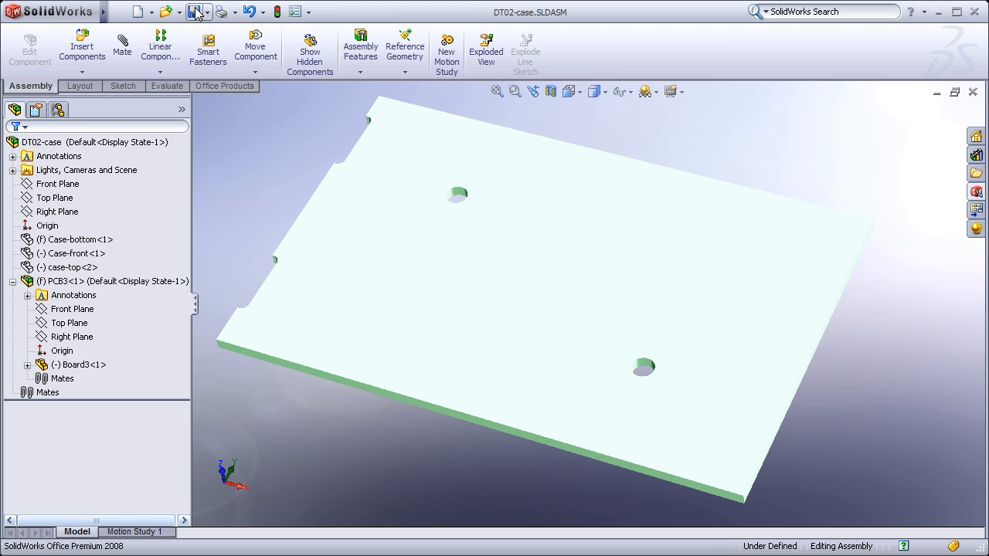
- Export the assembly as STEP AP214 DT02-case.STEP into the models folder
left_click(207, 12)
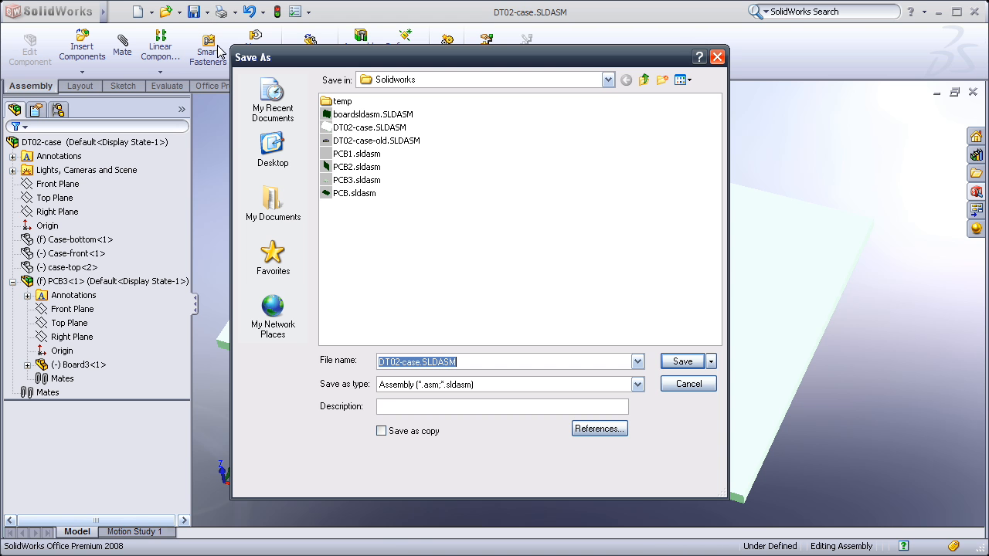
left_click(636, 384)
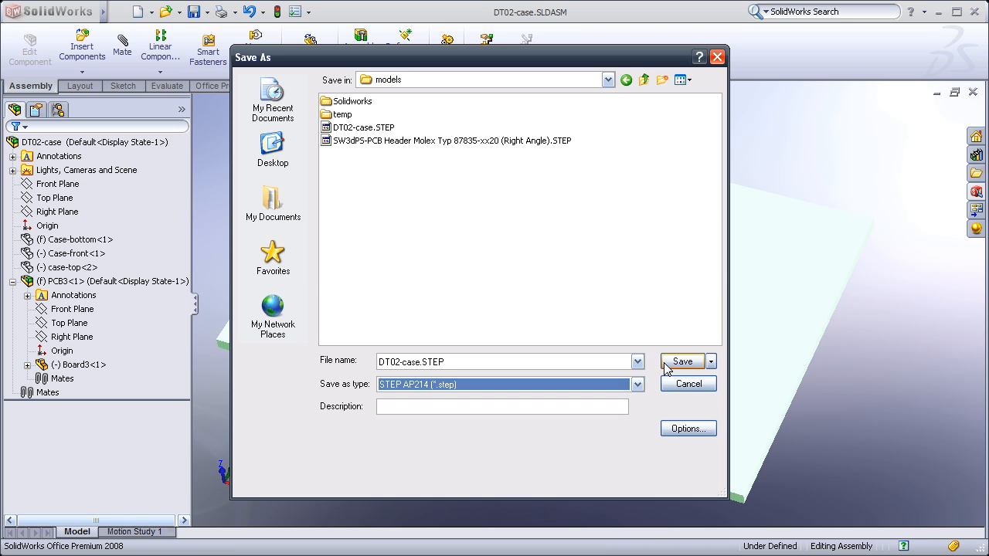
left_click(681, 361)
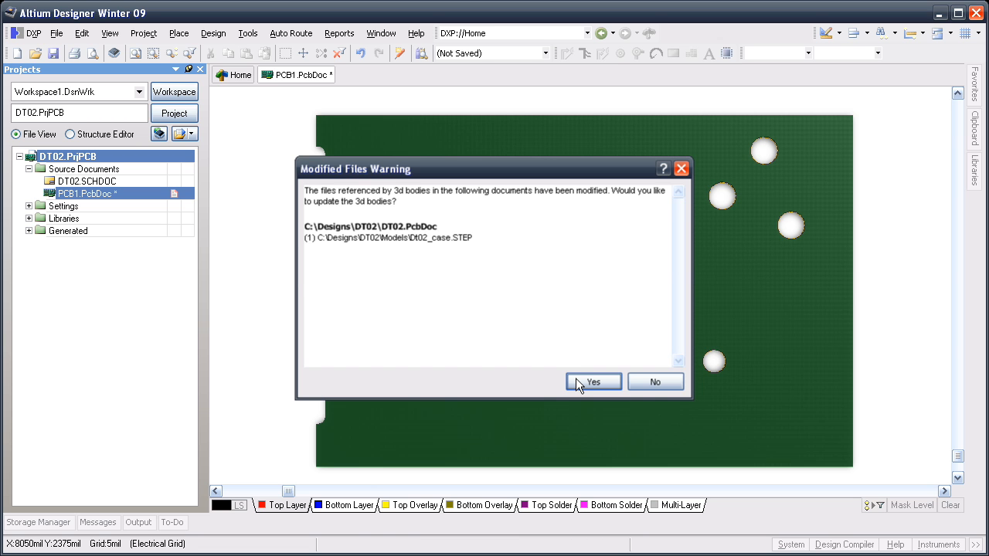
- Accept the modified 3D body update, redefine the board outline, and close the confirmation
left_click(594, 382)
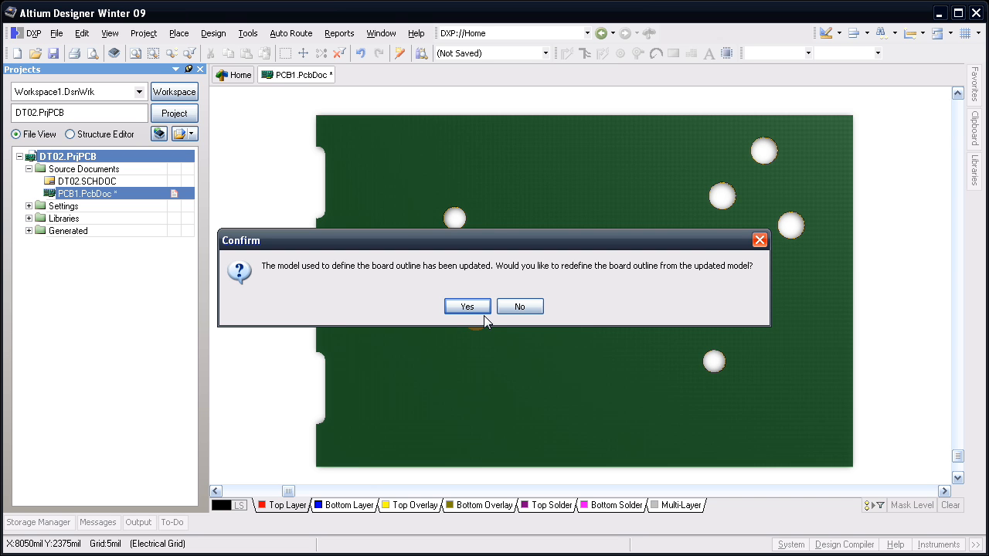
left_click(467, 306)
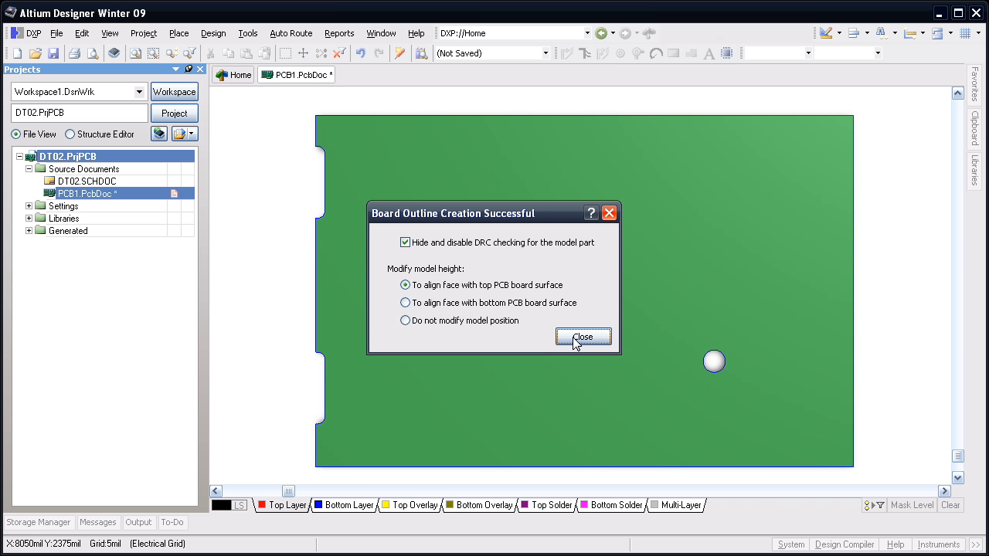
left_click(583, 337)
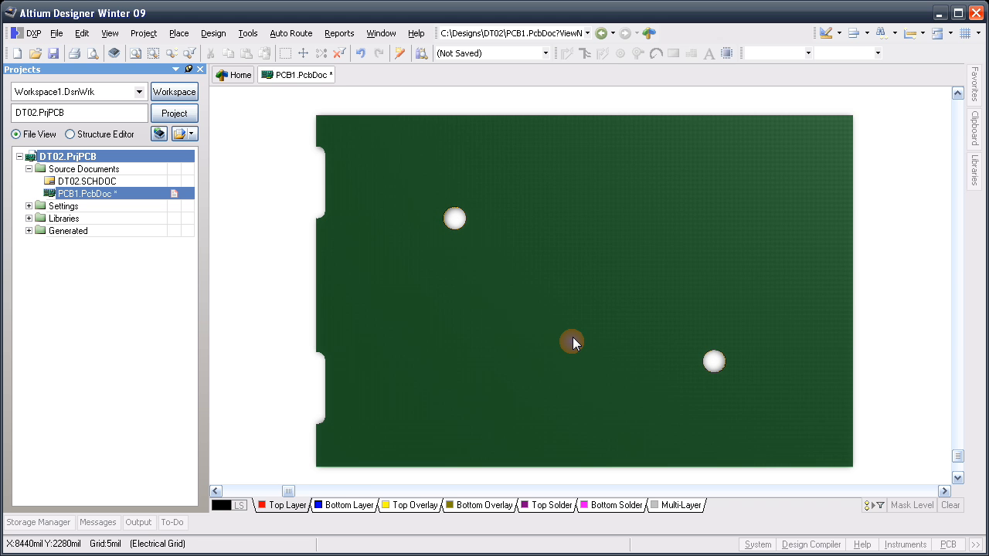